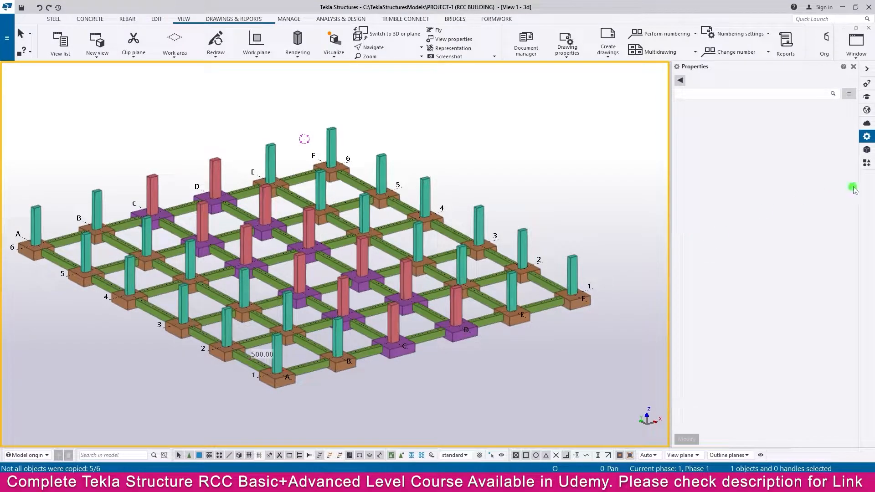
- Search the Applications & components catalog for 'pad' to list Pad footing reinforcement
{"action": "left_click", "coordinate": [867, 163]}
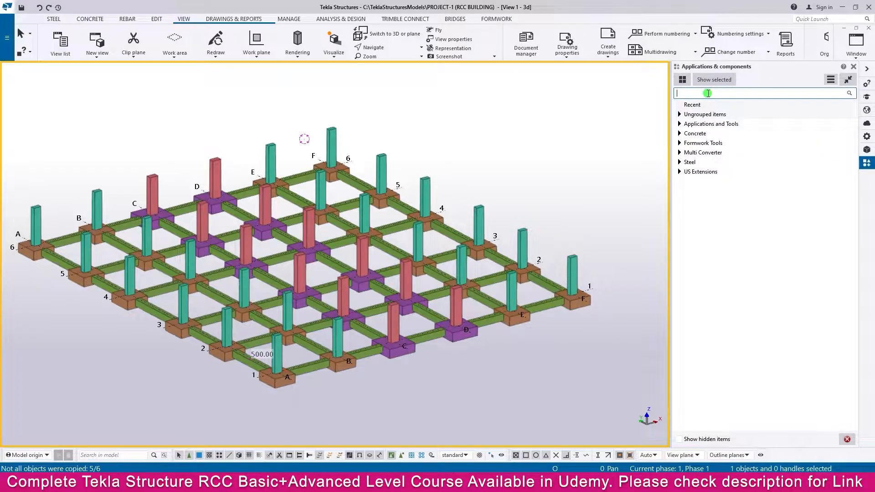
{"action": "type", "text": "pad"}
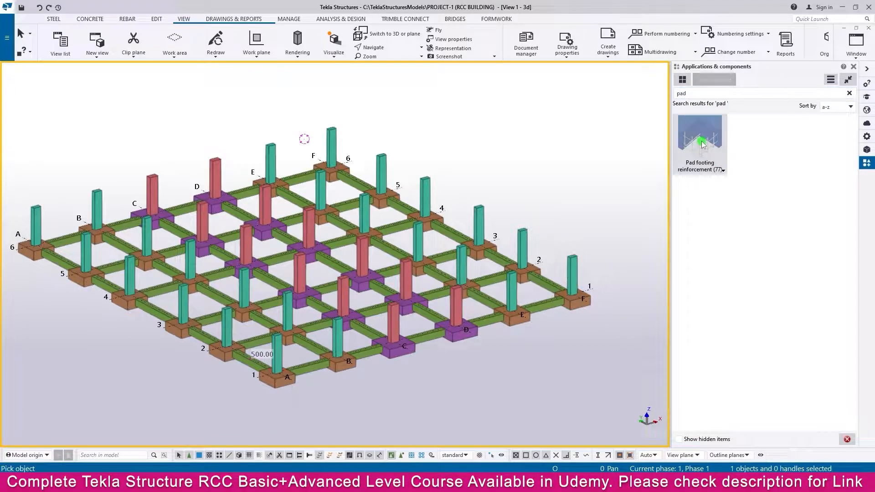
- Set the primary and secondary bars of Pad footing reinforcement to size 20, radius 70
{"action": "double_click", "coordinate": [699, 130]}
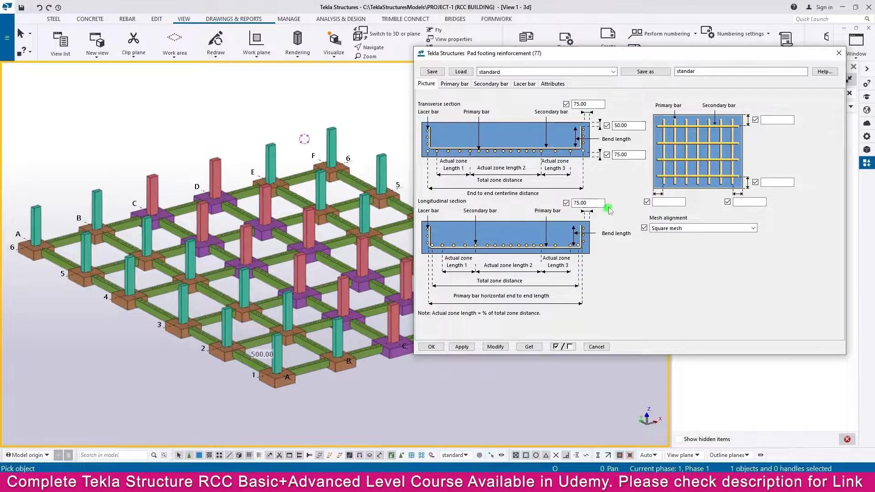
{"action": "left_click", "coordinate": [454, 84]}
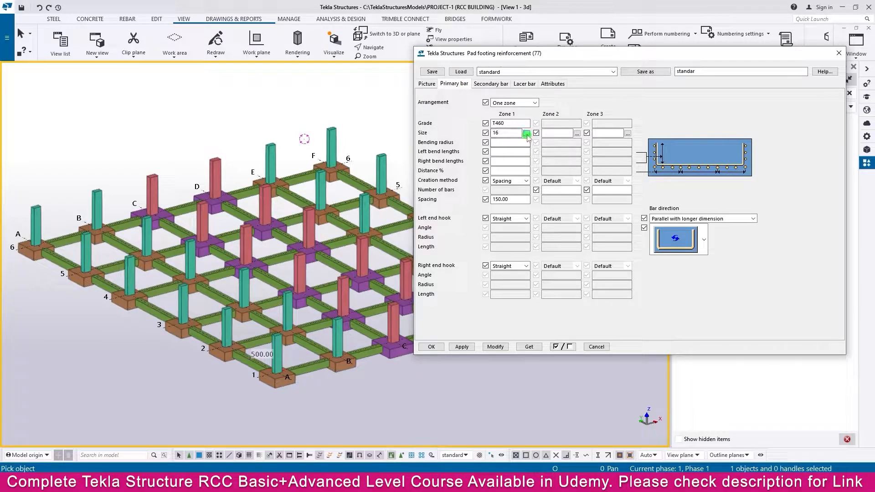
{"action": "left_click", "coordinate": [527, 133]}
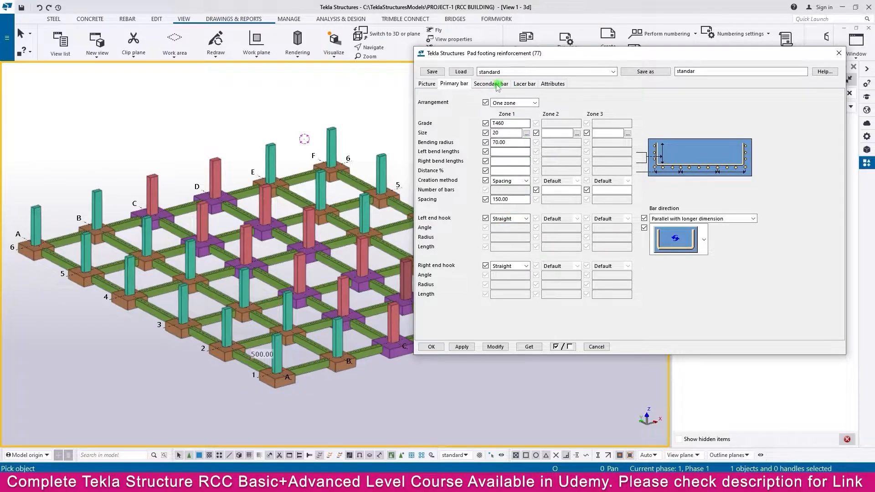
{"action": "left_click", "coordinate": [491, 83]}
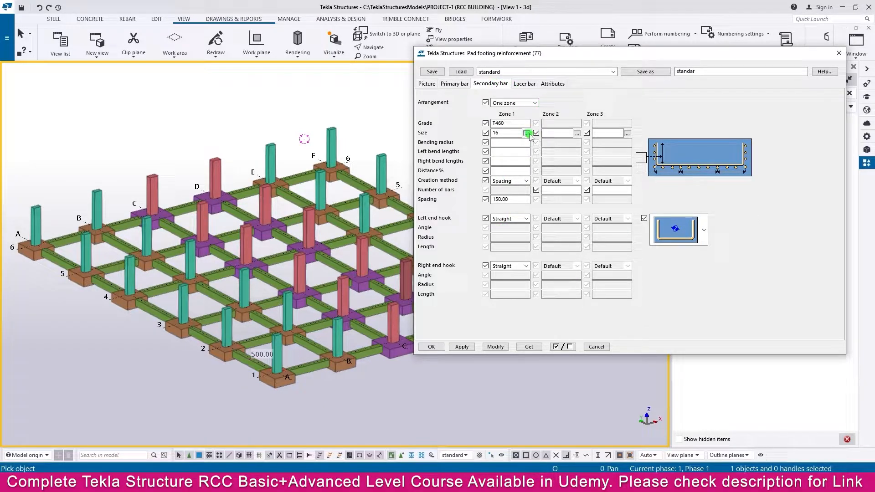
{"action": "left_click", "coordinate": [529, 133]}
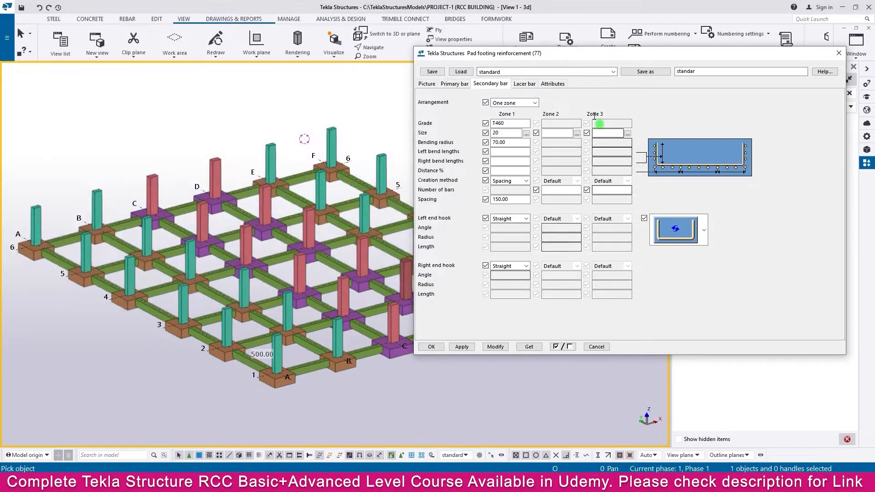
{"action": "left_click", "coordinate": [523, 83]}
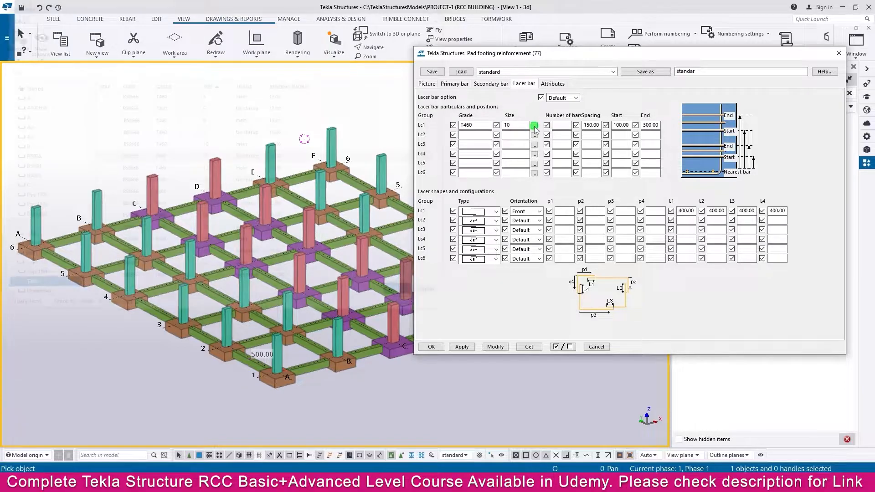
- Choose size 12 T460 for the pad footing lacer bars
{"action": "left_click", "coordinate": [534, 130]}
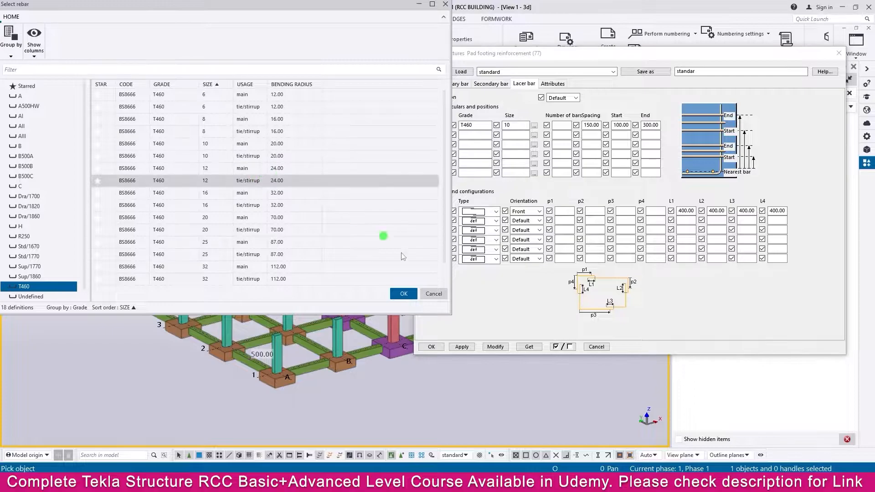
{"action": "left_click", "coordinate": [403, 294]}
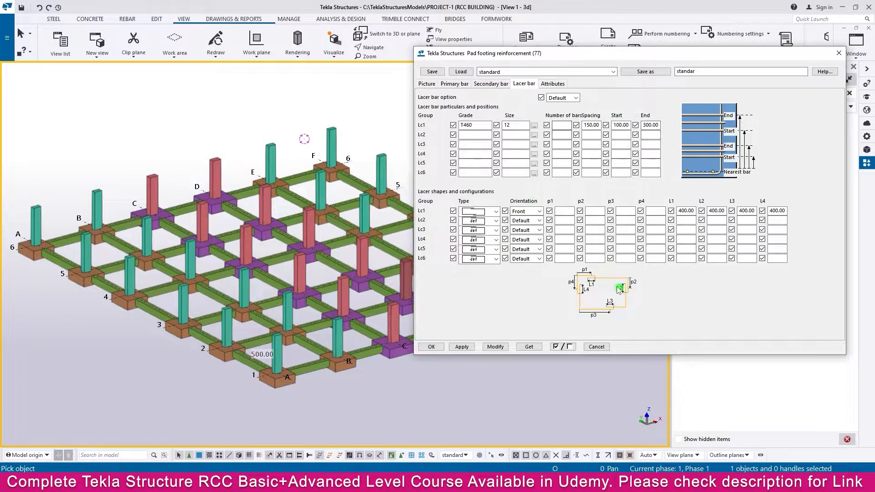
{"action": "left_click", "coordinate": [552, 83]}
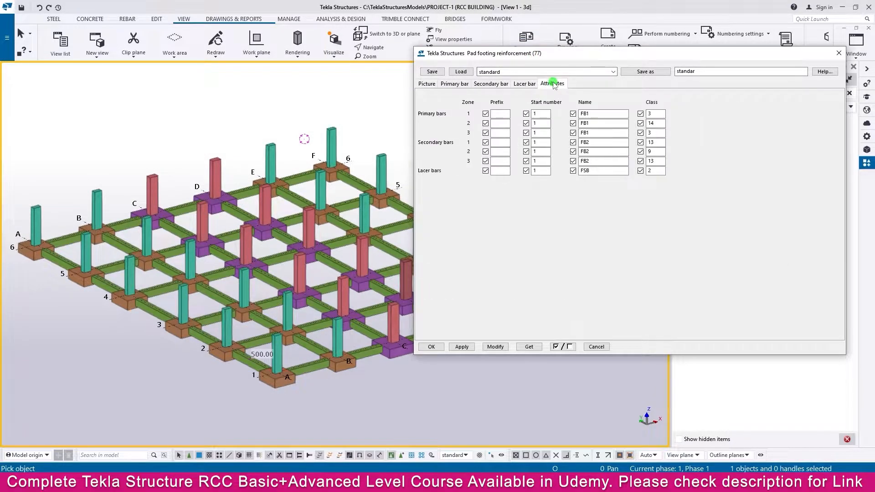
- Enter bar prefixes PB, SB and LB and name every zone REBAR
{"action": "left_click", "coordinate": [537, 132]}
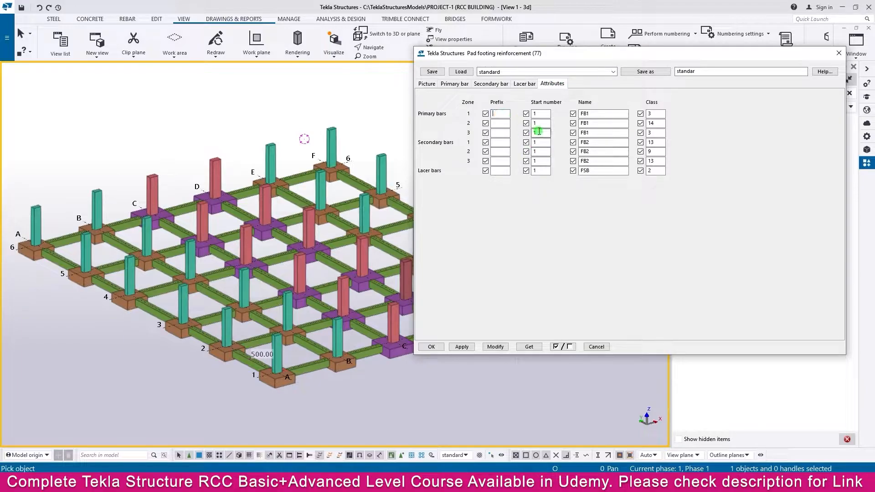
{"action": "type", "text": "F"}
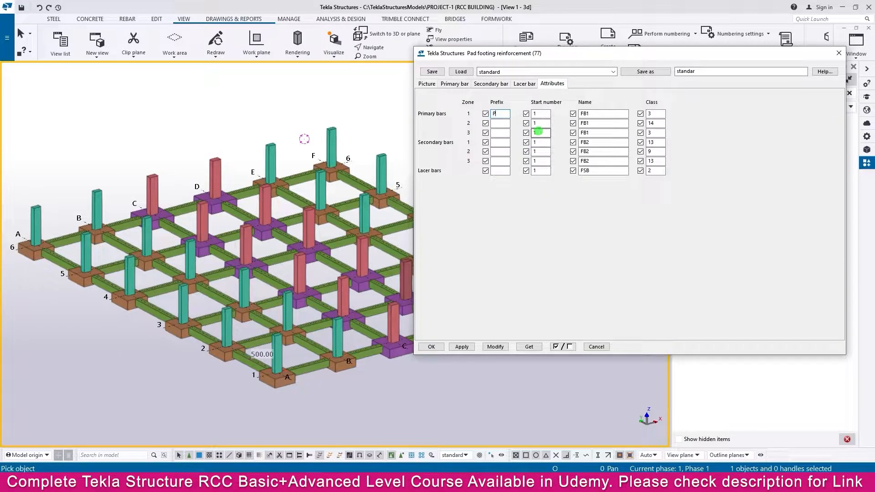
{"action": "type", "text": "PB"}
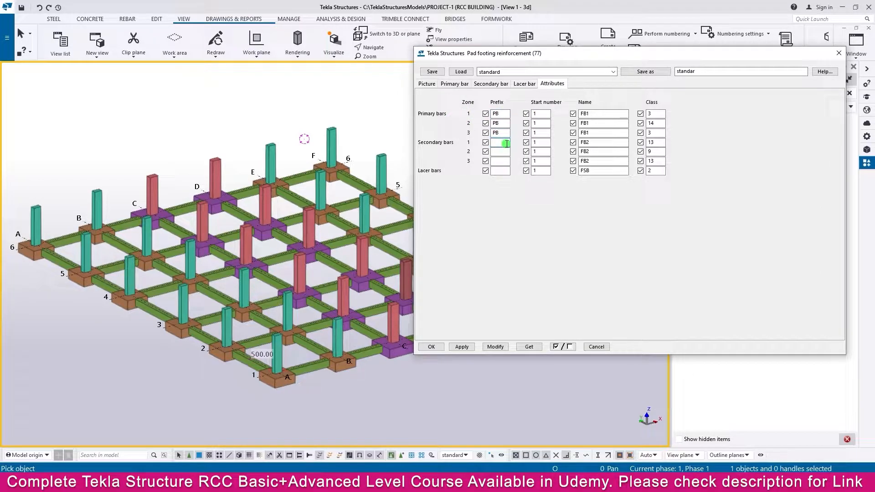
{"action": "type", "text": "SB"}
{"action": "left_click", "coordinate": [500, 170]}
{"action": "type", "text": "LB"}
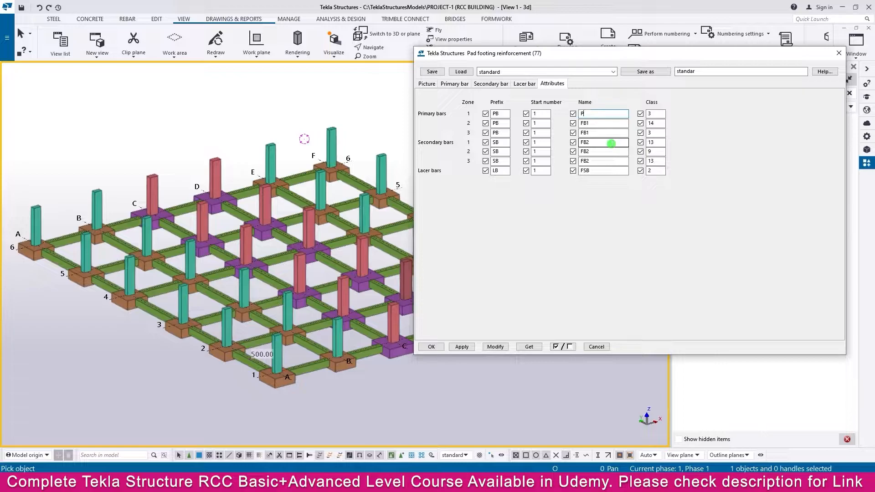
{"action": "key", "text": "backspace"}
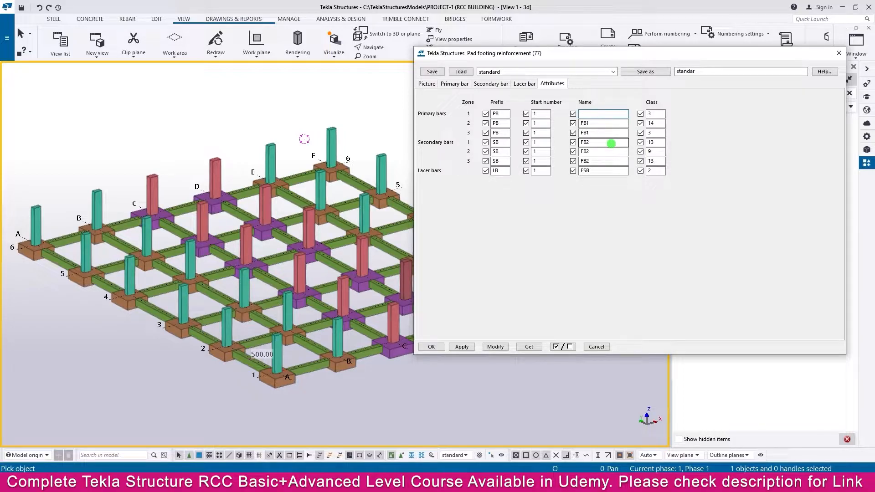
{"action": "type", "text": "REBAR"}
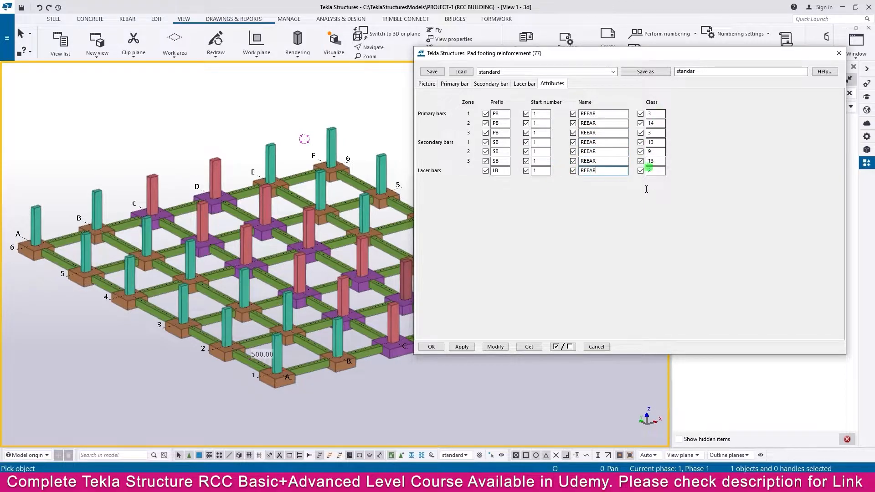
- Review the lacer bar and overview tabs, then confirm the reinforcement settings
{"action": "left_click", "coordinate": [523, 84]}
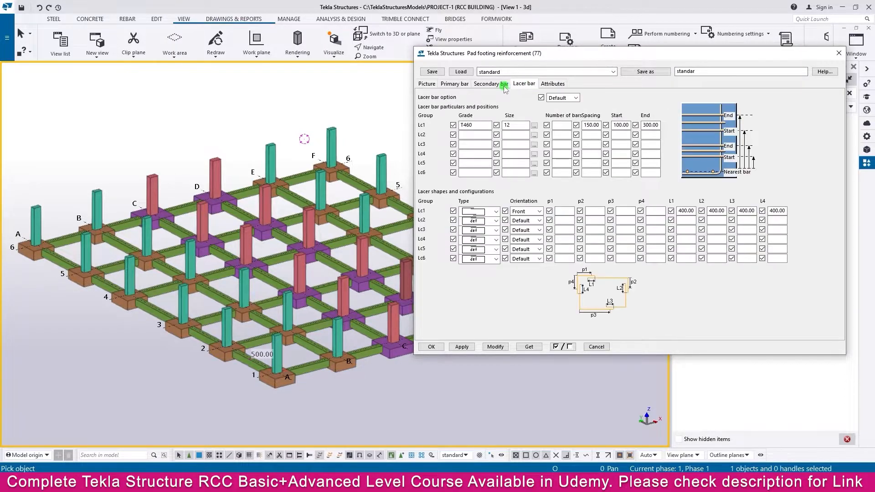
{"action": "left_click", "coordinate": [426, 83]}
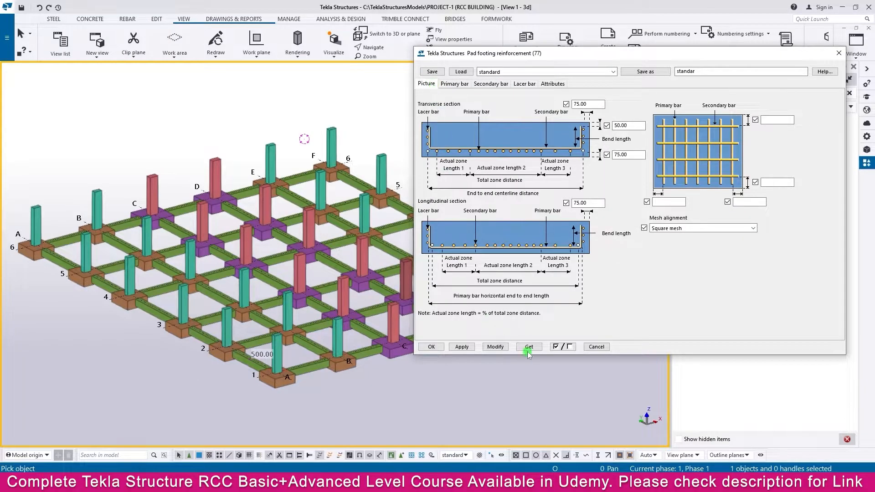
{"action": "left_click", "coordinate": [431, 346]}
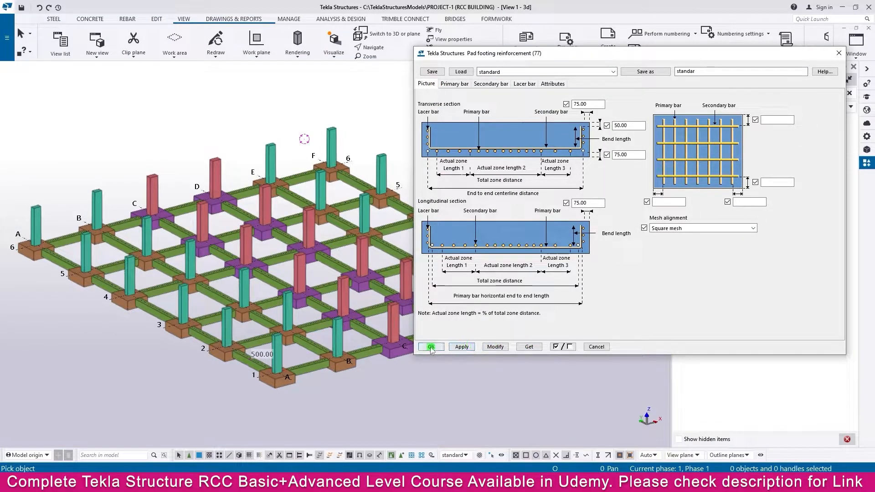
{"action": "left_click", "coordinate": [430, 346]}
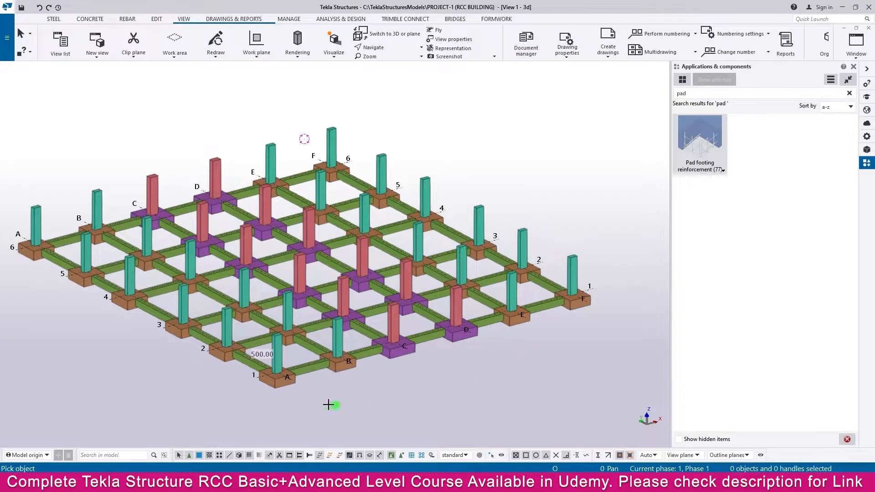
- Apply Pad footing reinforcement to every pad footing in the 3D model
{"action": "scroll", "scroll_direction": "up", "scroll_amount": 3}
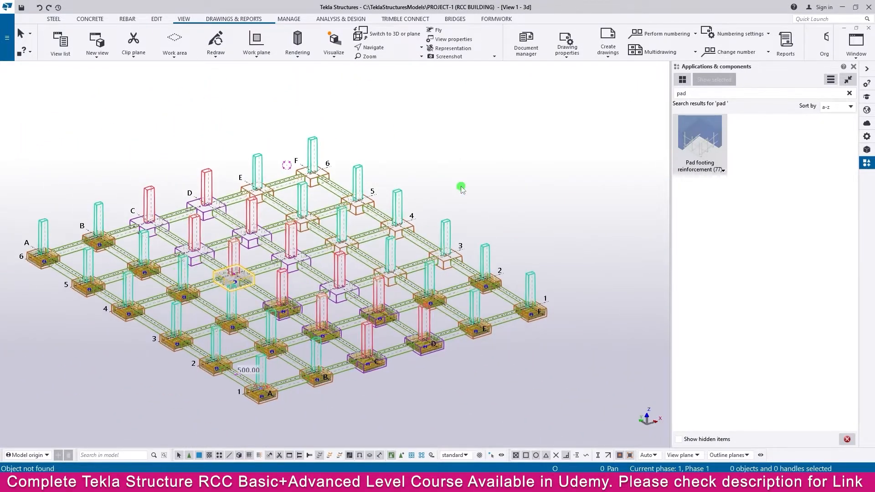
{"action": "left_click", "coordinate": [453, 40]}
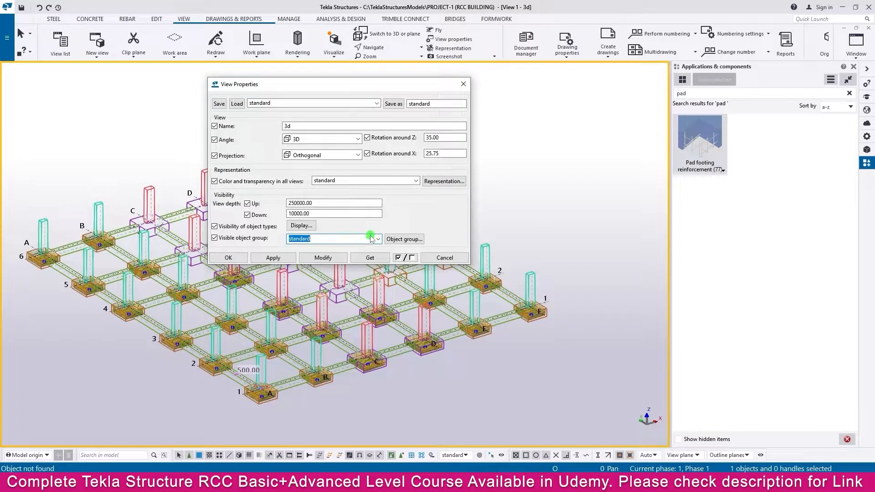
- Set the view's visible object group to CIP-footingpad and open the display settings
{"action": "left_click", "coordinate": [378, 239]}
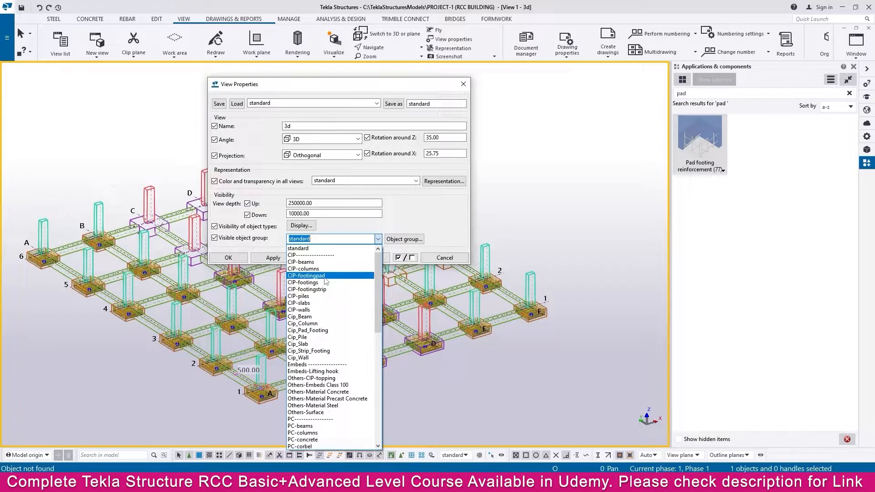
{"action": "left_click", "coordinate": [305, 276]}
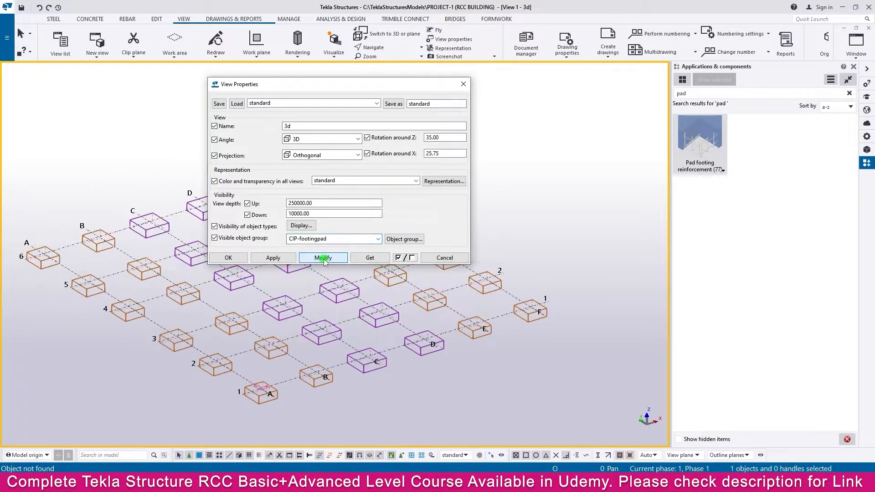
{"action": "mouse_move", "coordinate": [444, 257]}
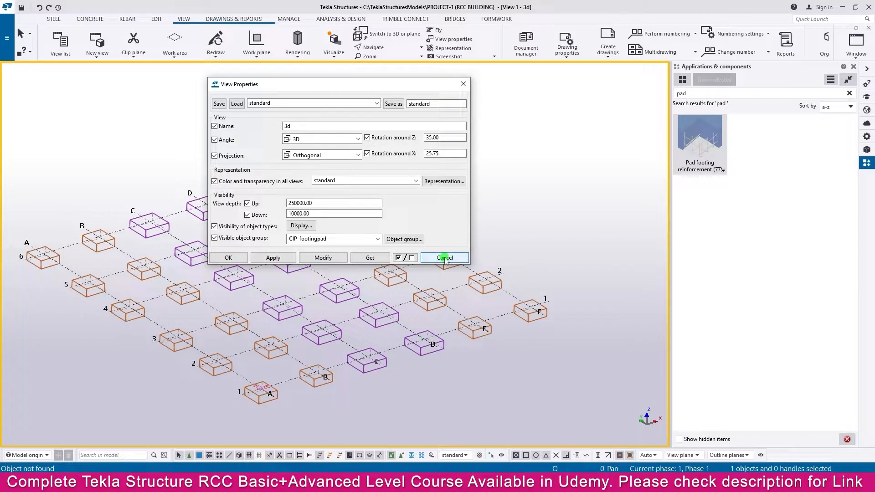
{"action": "left_click", "coordinate": [301, 226]}
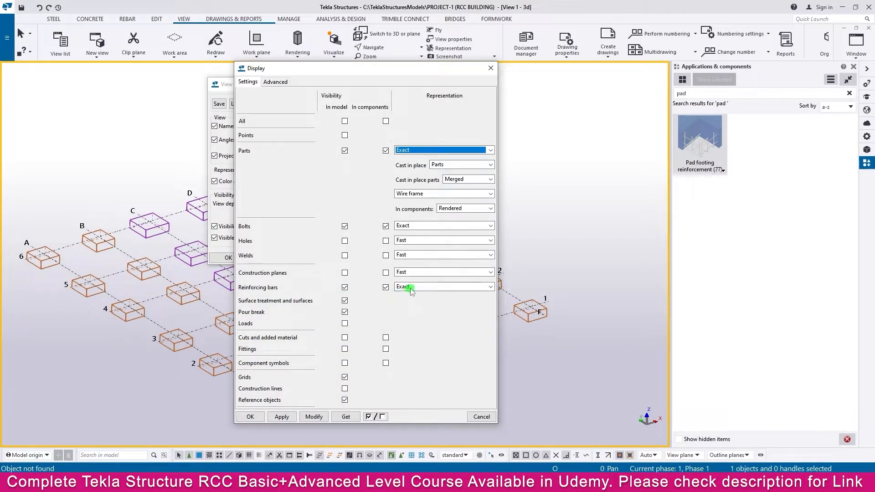
- Display reinforcing bars as Exact and close the view properties
{"action": "left_click", "coordinate": [250, 416]}
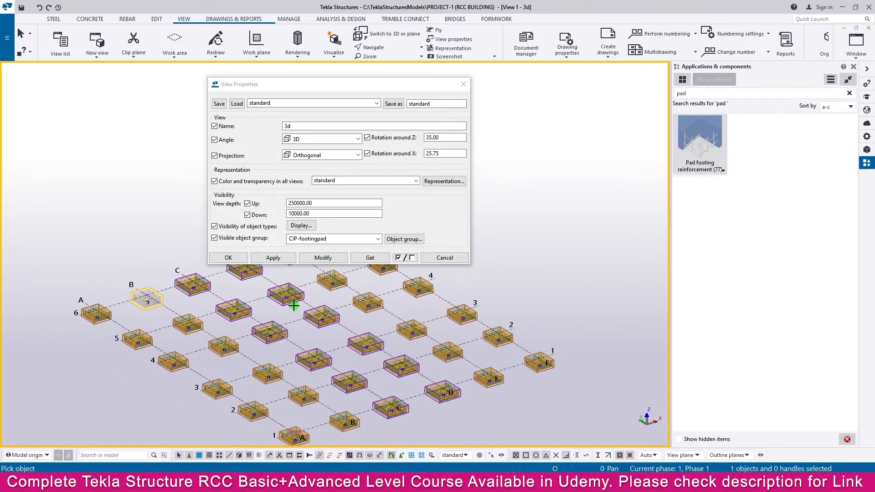
{"action": "left_click", "coordinate": [228, 258]}
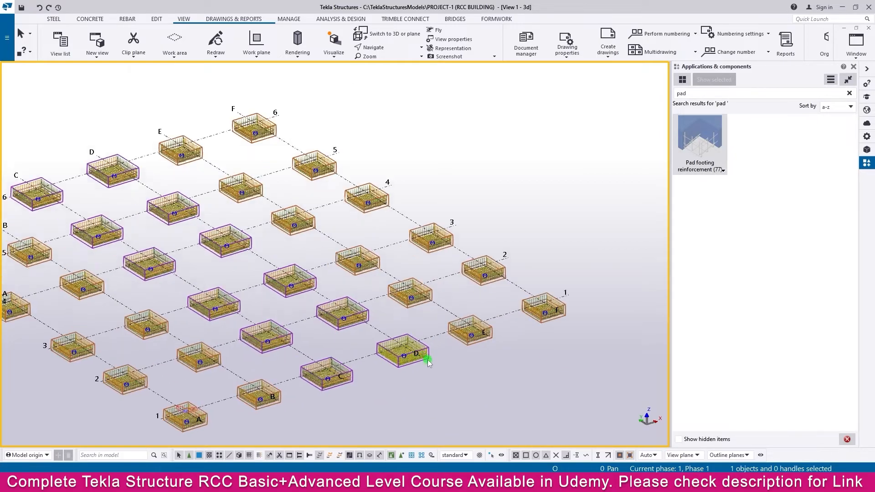